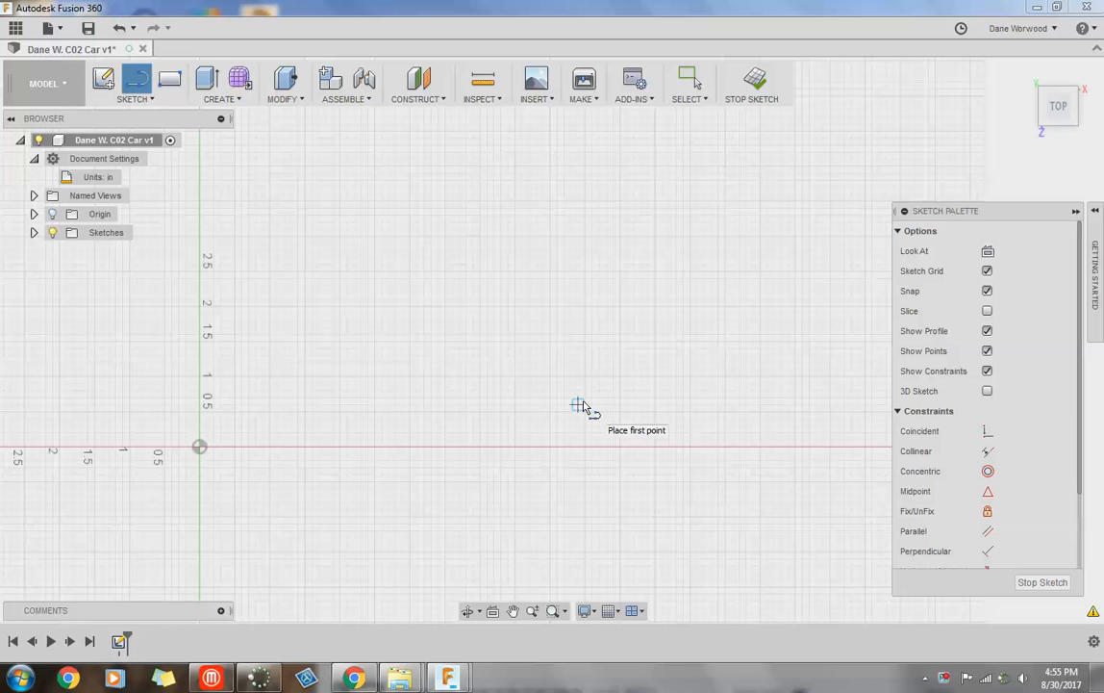
pyautogui.moveTo(213, 462)
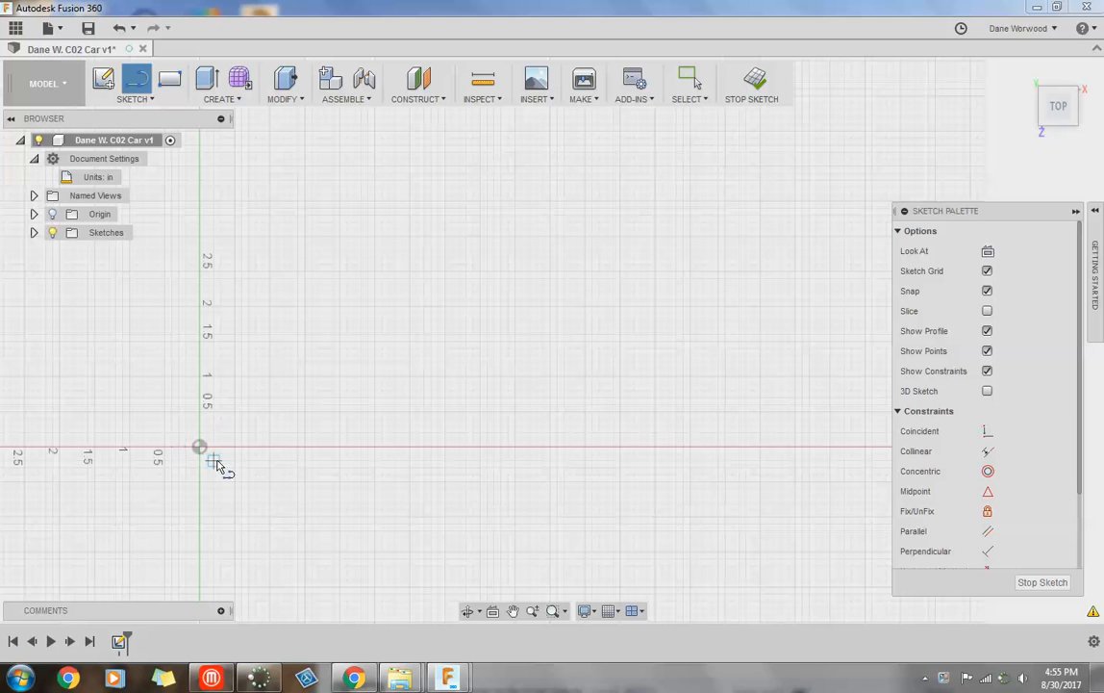
# Lay a horizontal line from the origin along the X axis and set its length to 12 inches
pyautogui.click(103, 79)
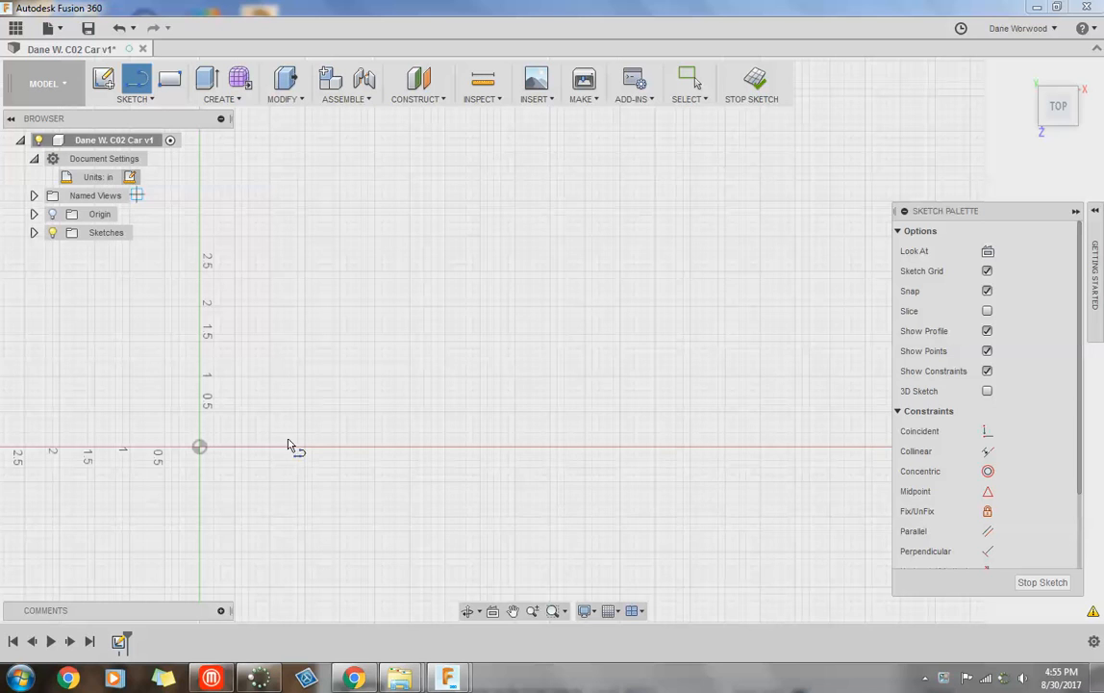
pyautogui.moveTo(214, 483)
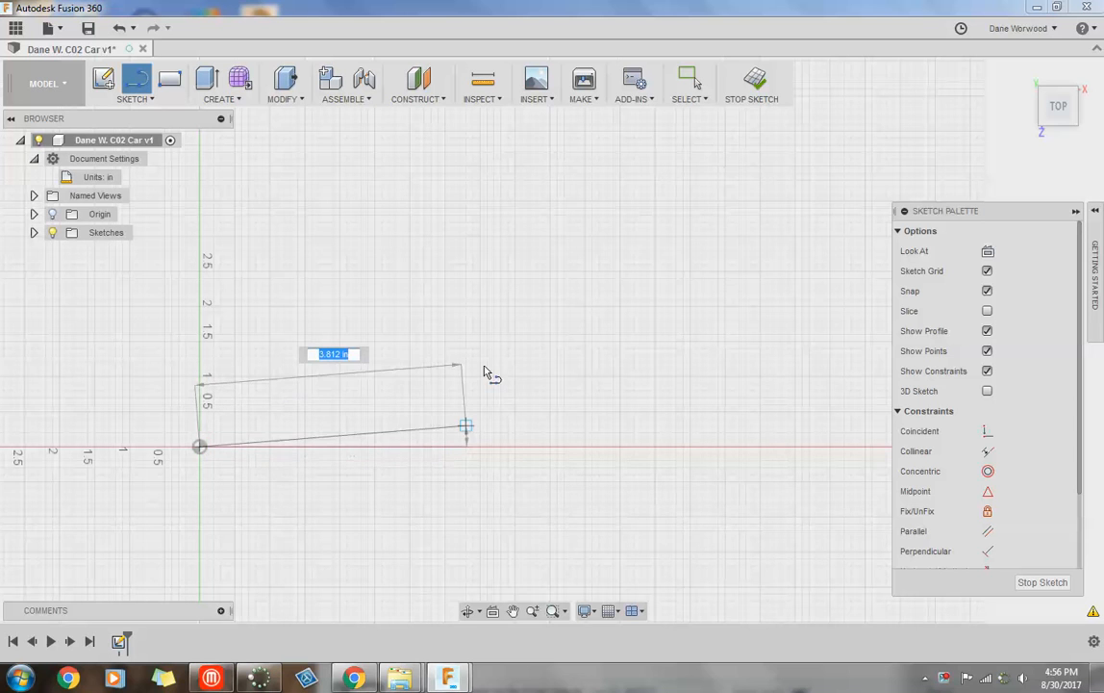
pyautogui.moveTo(467, 425); pyautogui.dragTo(438, 529)
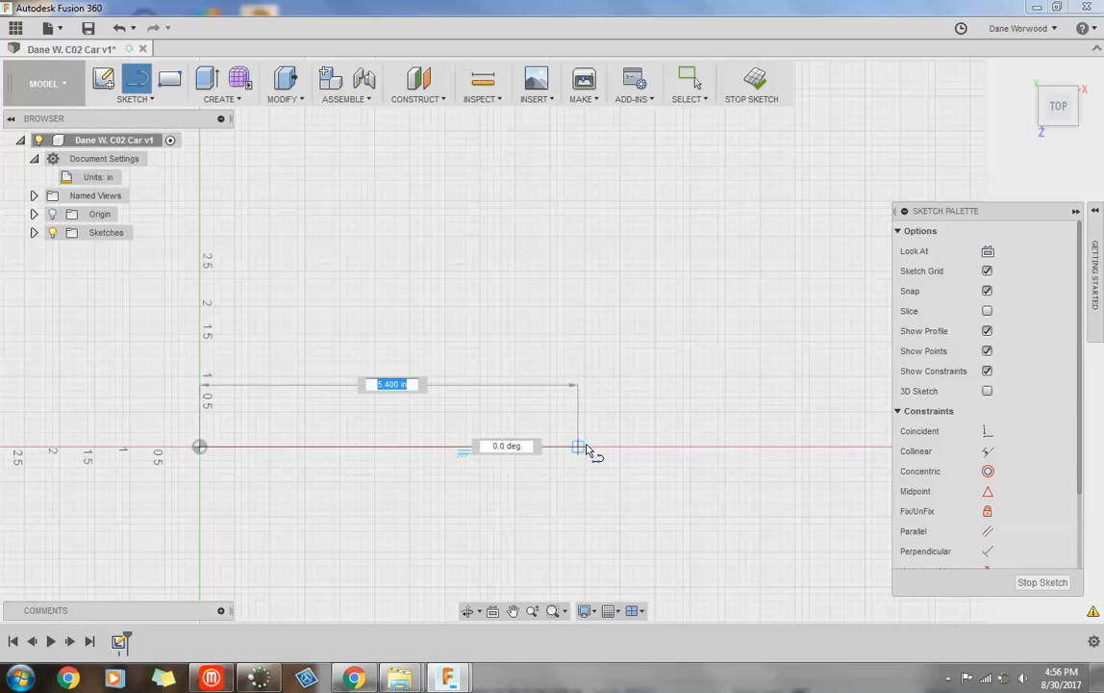
pyautogui.moveTo(577, 447); pyautogui.dragTo(614, 448)
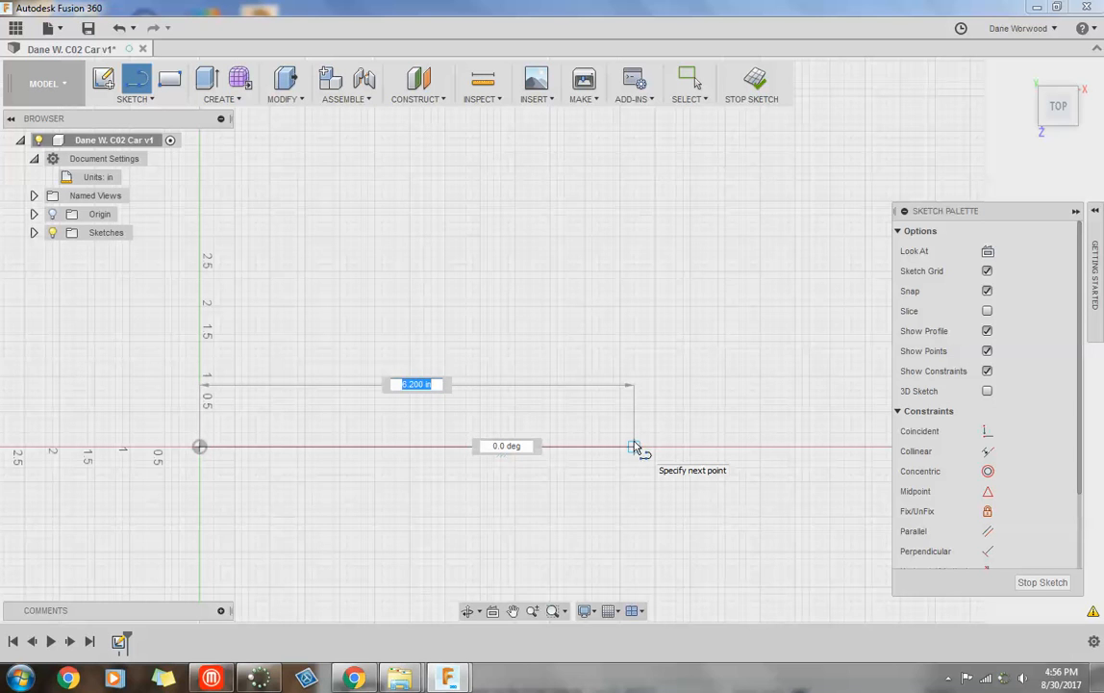
pyautogui.write('1')
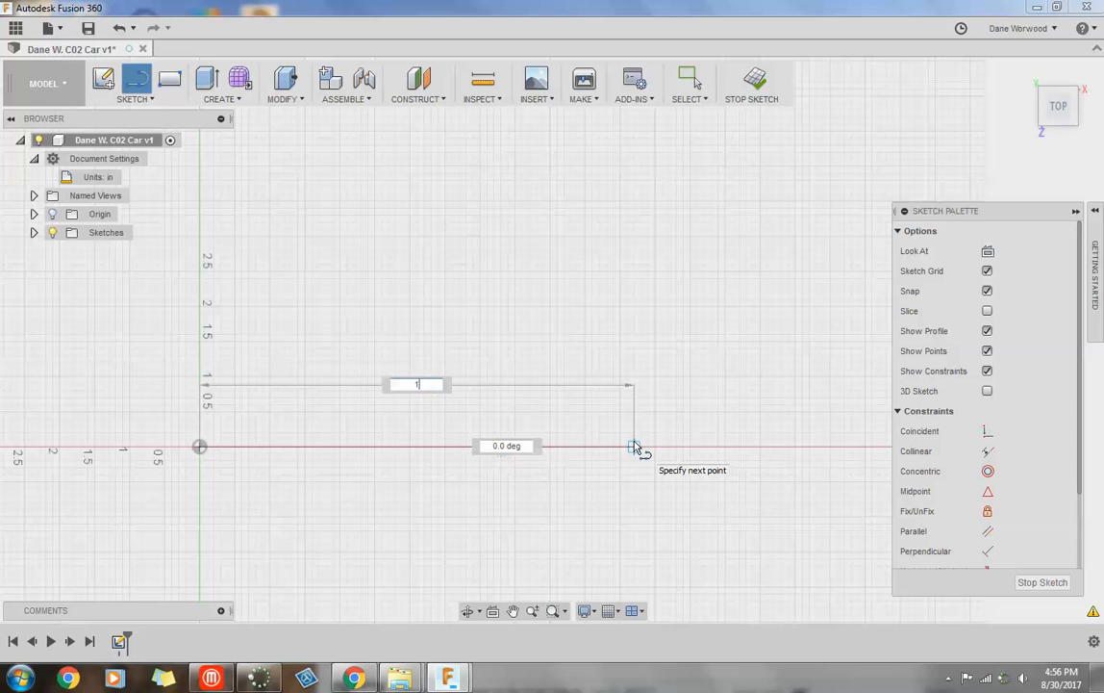
pyautogui.write('2')
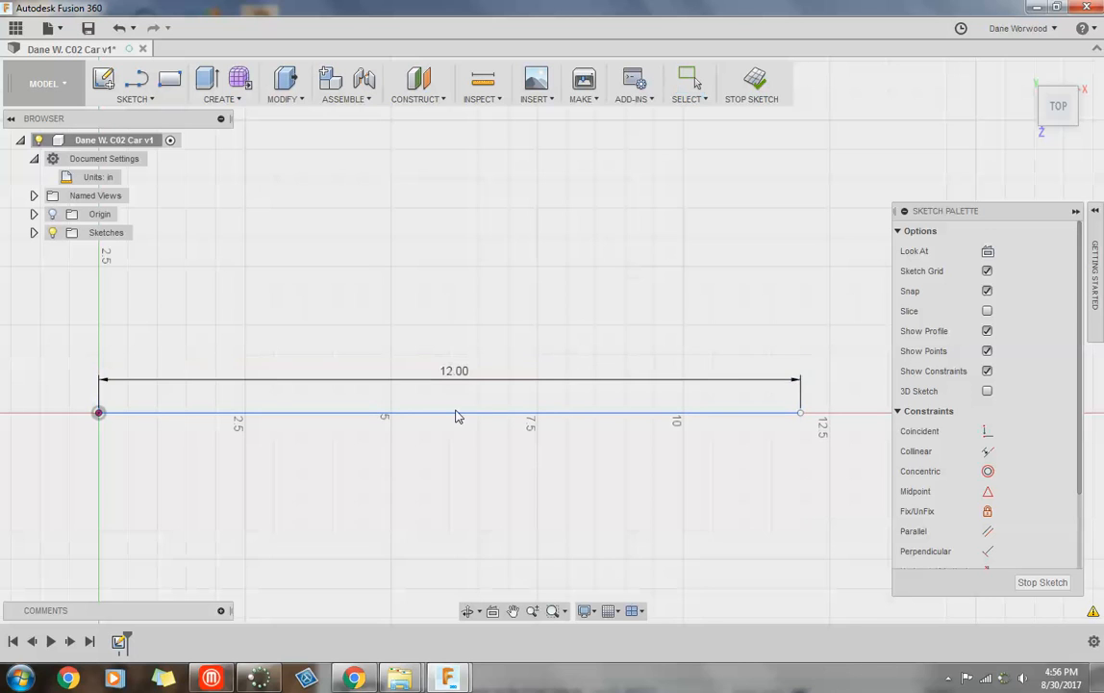
# Move the 12.00 dimension text below the base line
pyautogui.moveTo(454, 371); pyautogui.dragTo(449, 455)
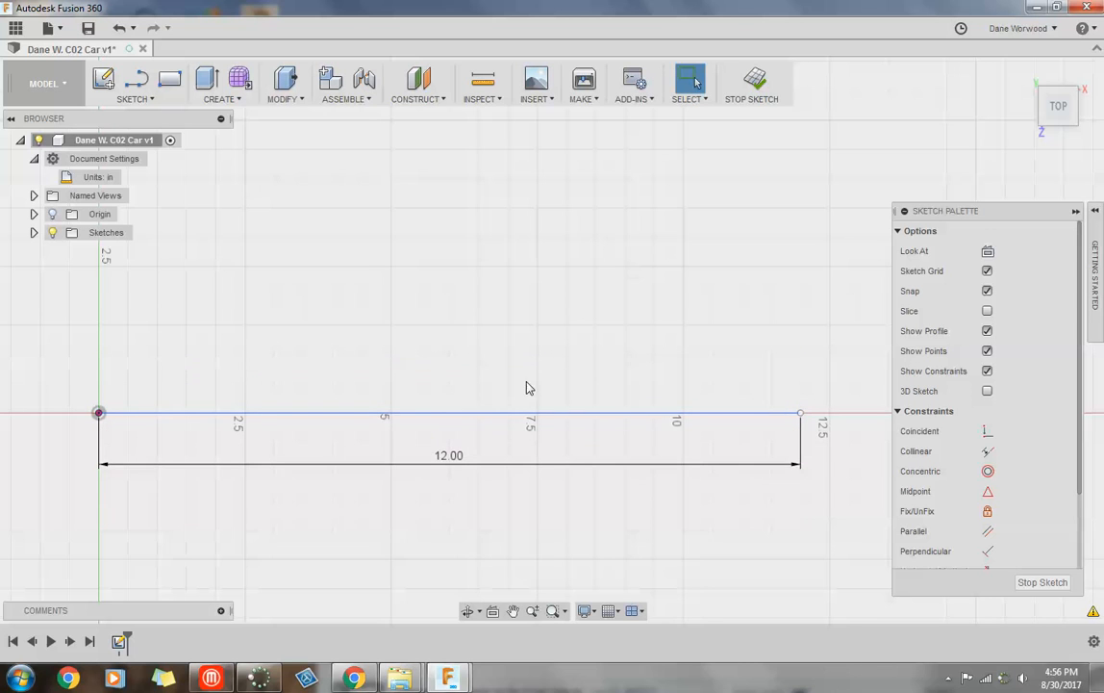
pyautogui.moveTo(358, 544)
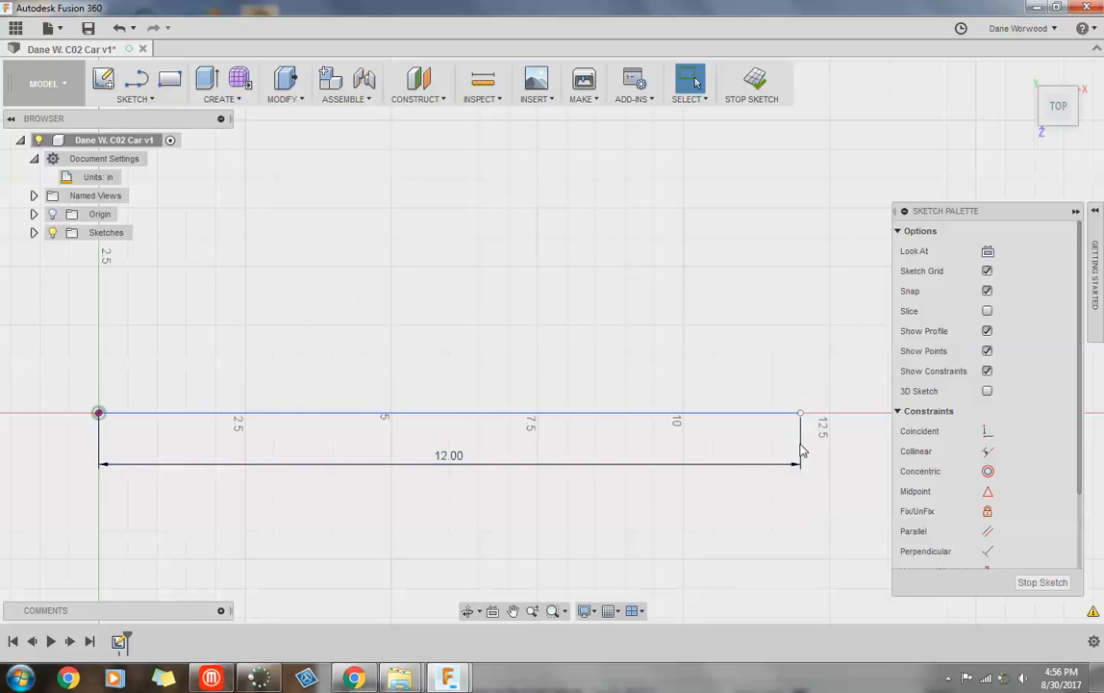
pyautogui.moveTo(135, 434)
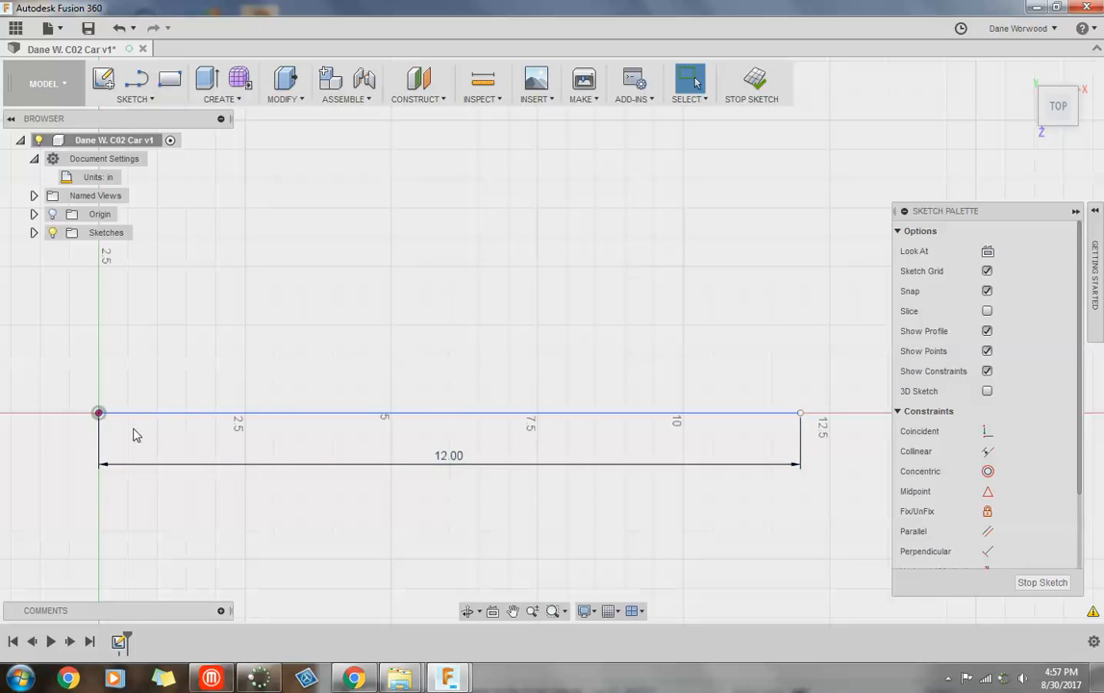
pyautogui.moveTo(733, 443)
pyautogui.write('5')
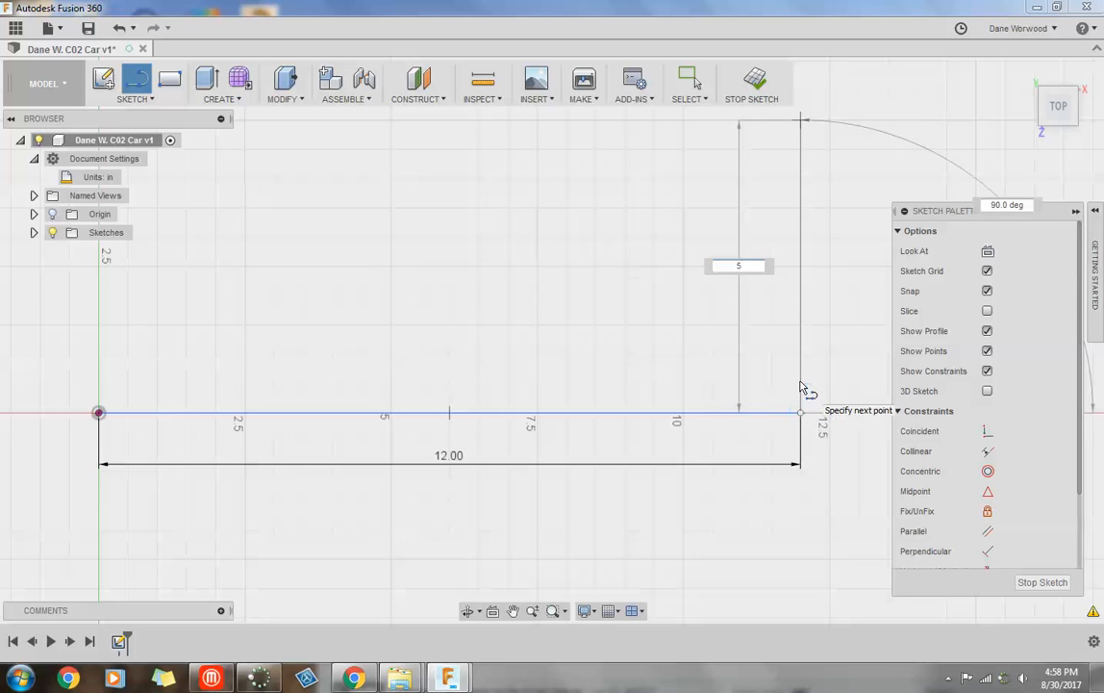
# Give the right-end vertical front line a length of 5/8 inch
pyautogui.write('/8')
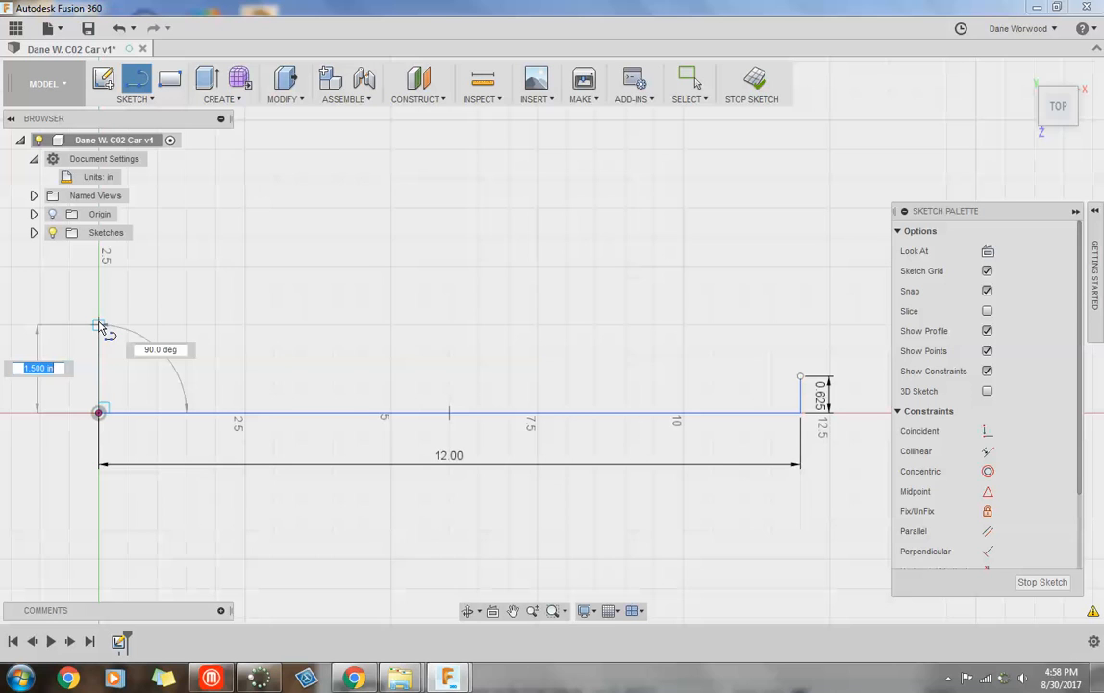
# Give the vertical back line at the origin a length of 2 3/4 inches
pyautogui.write('2')
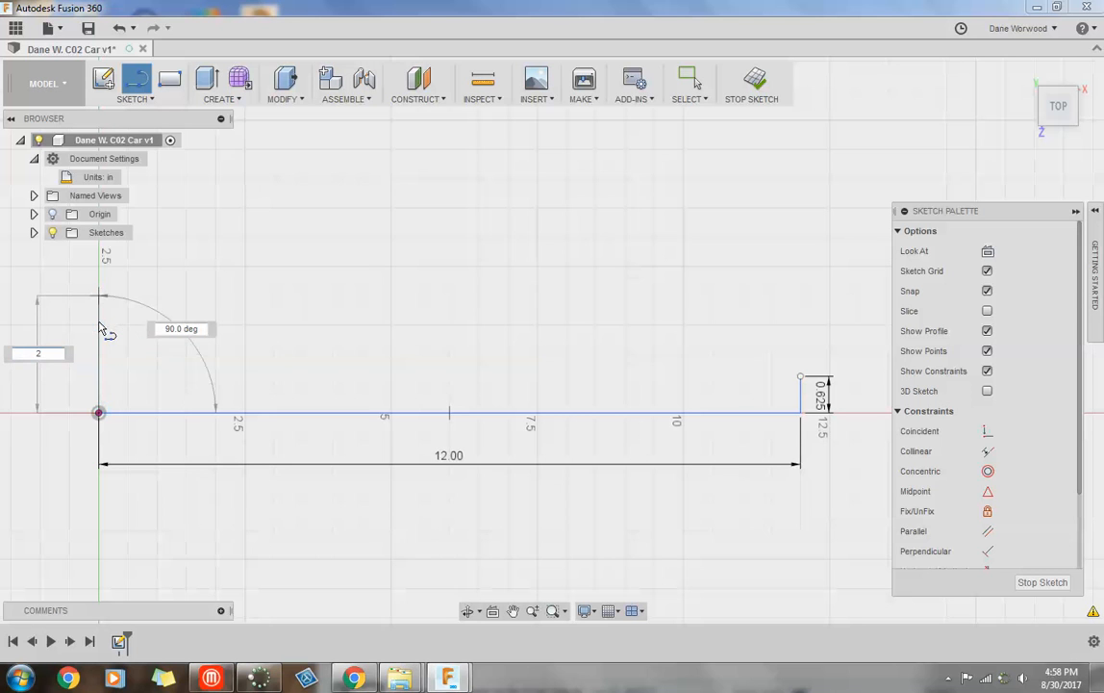
pyautogui.write('3')
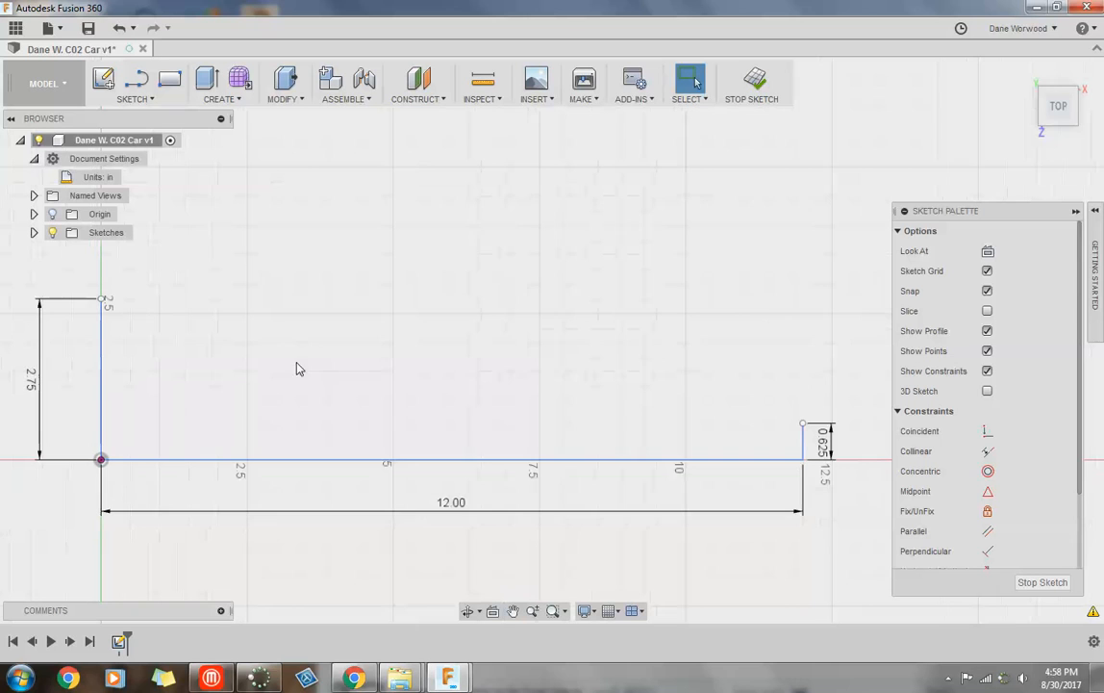
pyautogui.moveTo(108, 315)
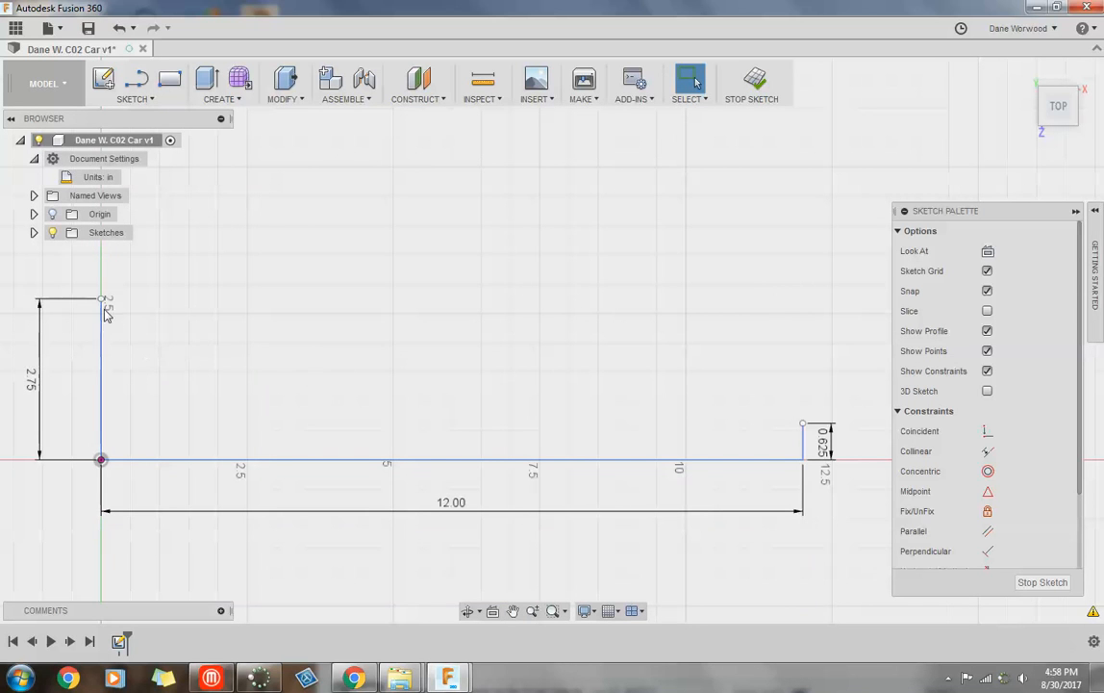
pyautogui.moveTo(286, 239)
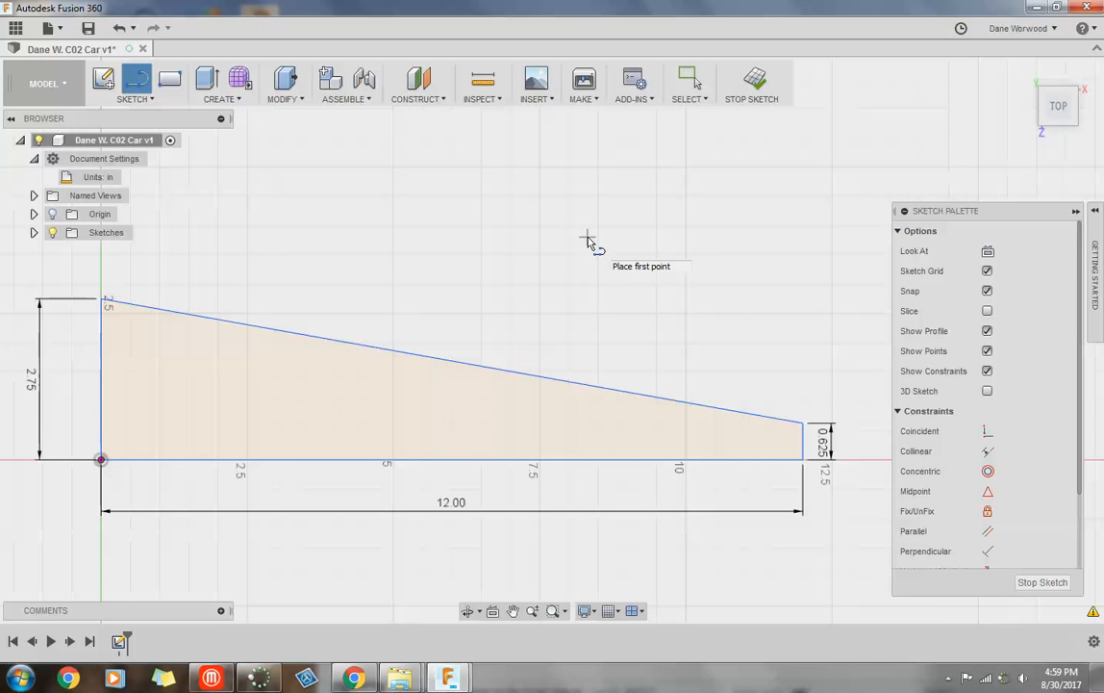
pyautogui.moveTo(781, 472)
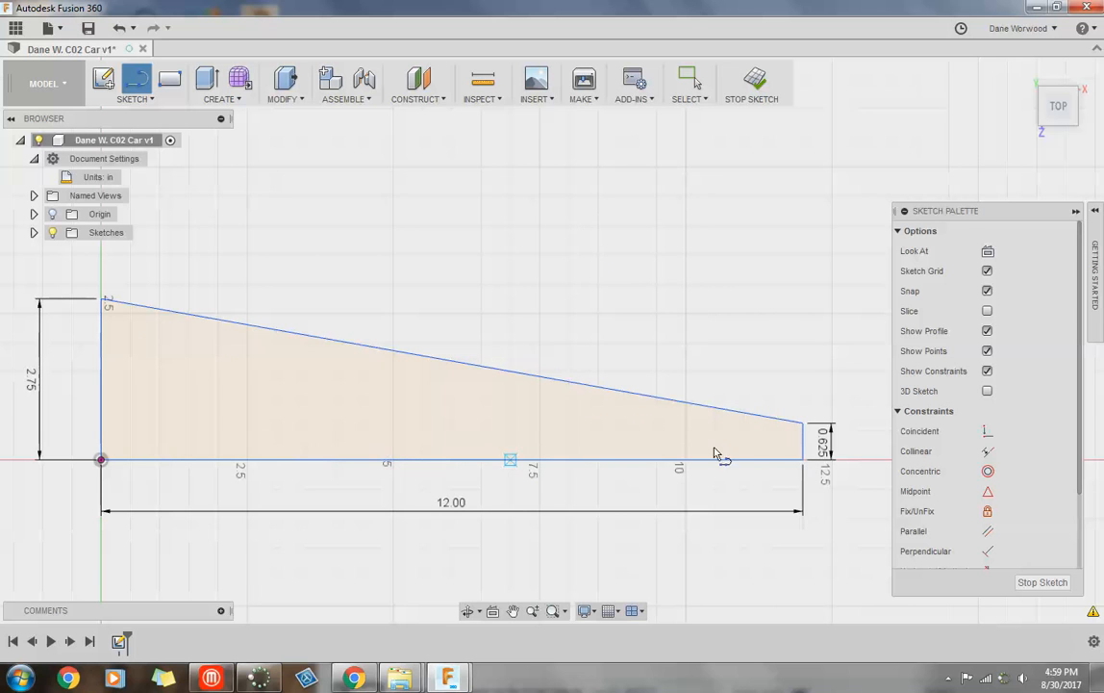
pyautogui.moveTo(635, 250)
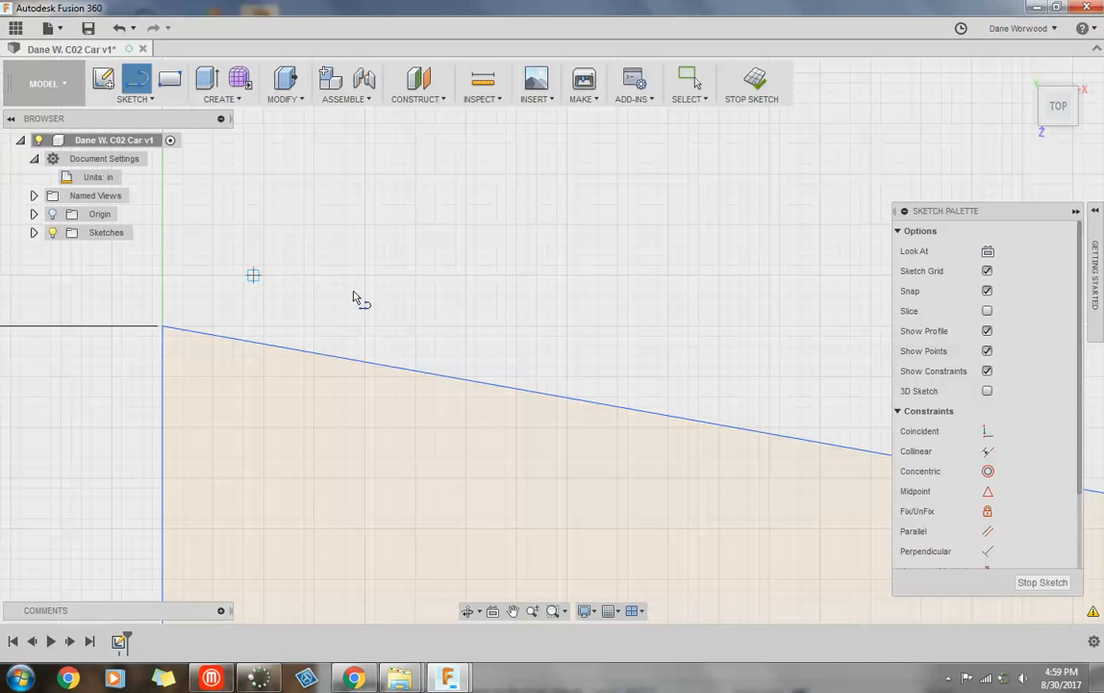
# Draw a short horizontal line in open space above the sloped top edge
pyautogui.moveTo(253, 276); pyautogui.dragTo(364, 275)
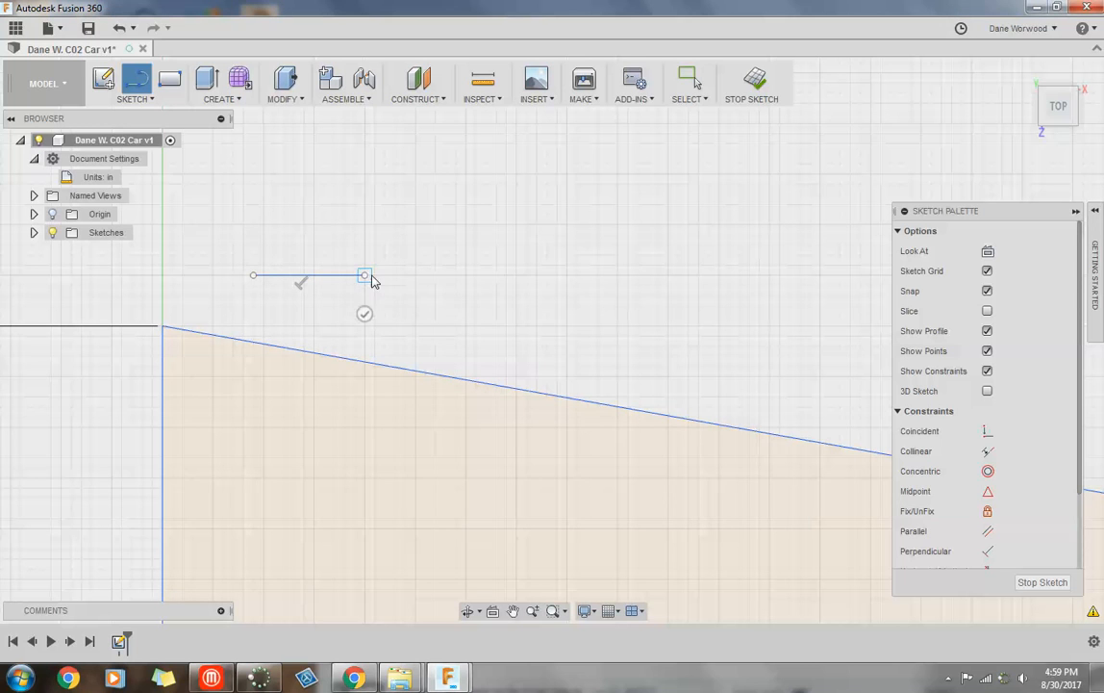